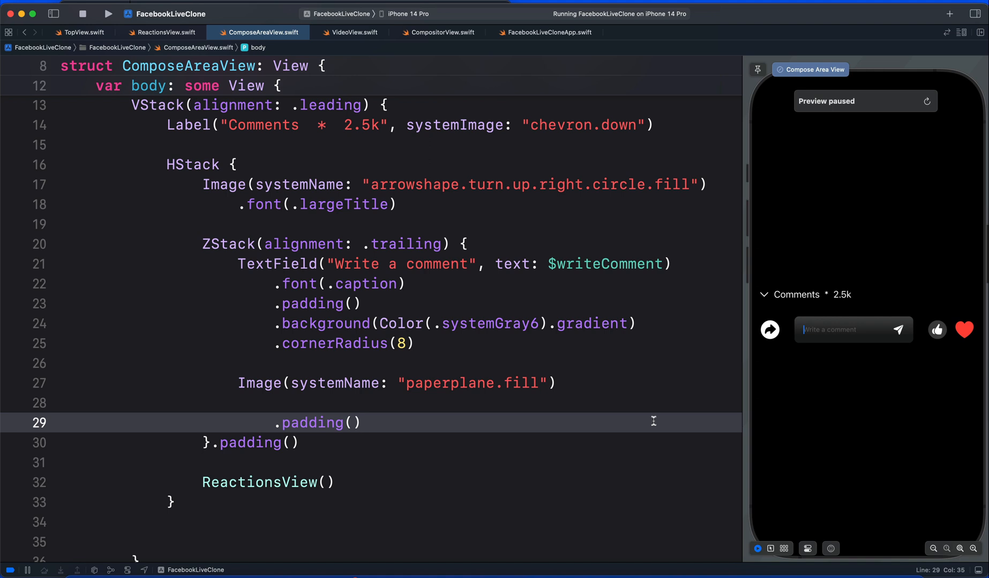
# Hide the canvas preview of ComposeAreaView and run the app on the iPhone 14 Pro simulator.
pyautogui.click(361, 423)
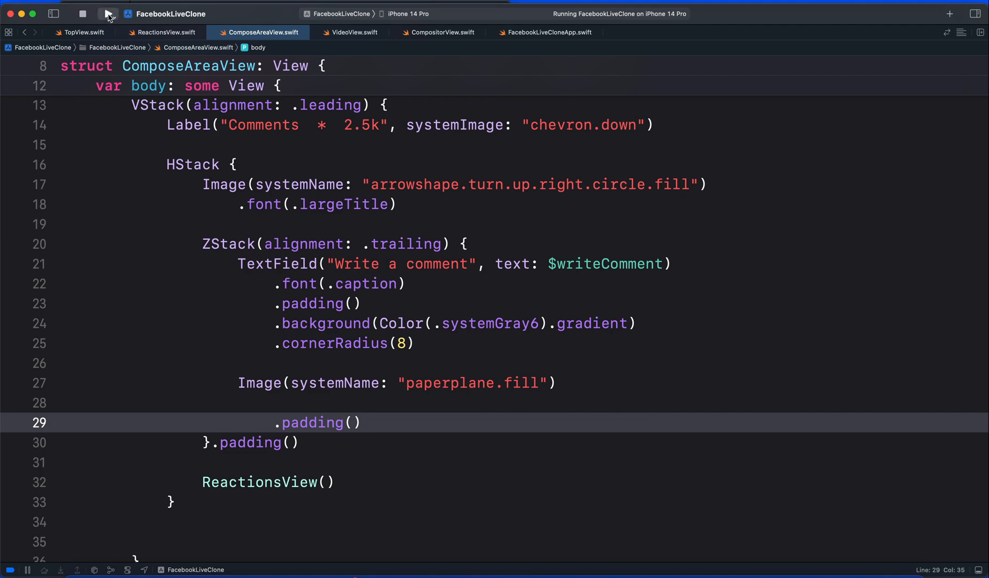
pyautogui.click(107, 14)
pyautogui.write(', ')
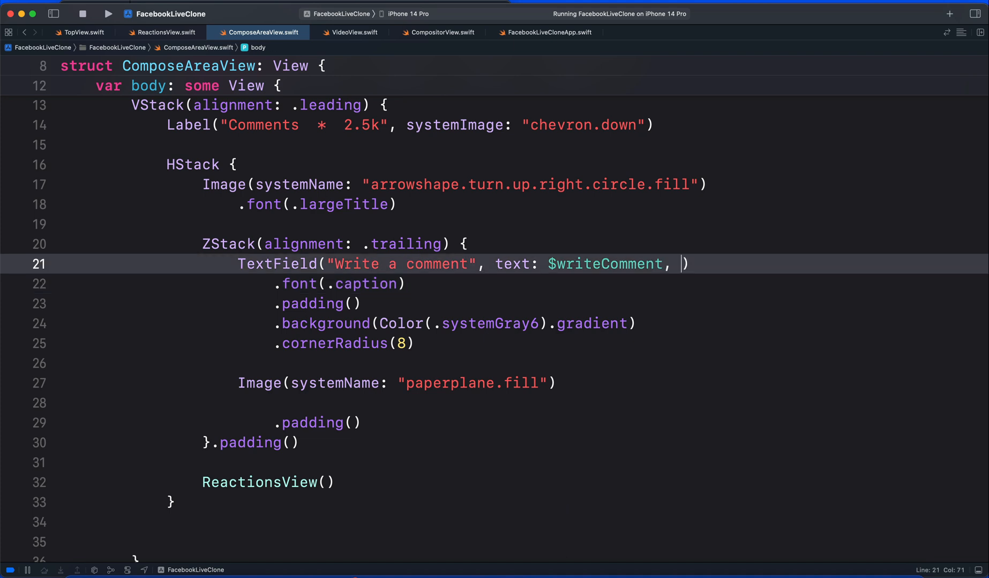
# Give the TextField axis: .vertical, relaunch the app and enter sample text in the comment field.
pyautogui.write('axis: .vertical')
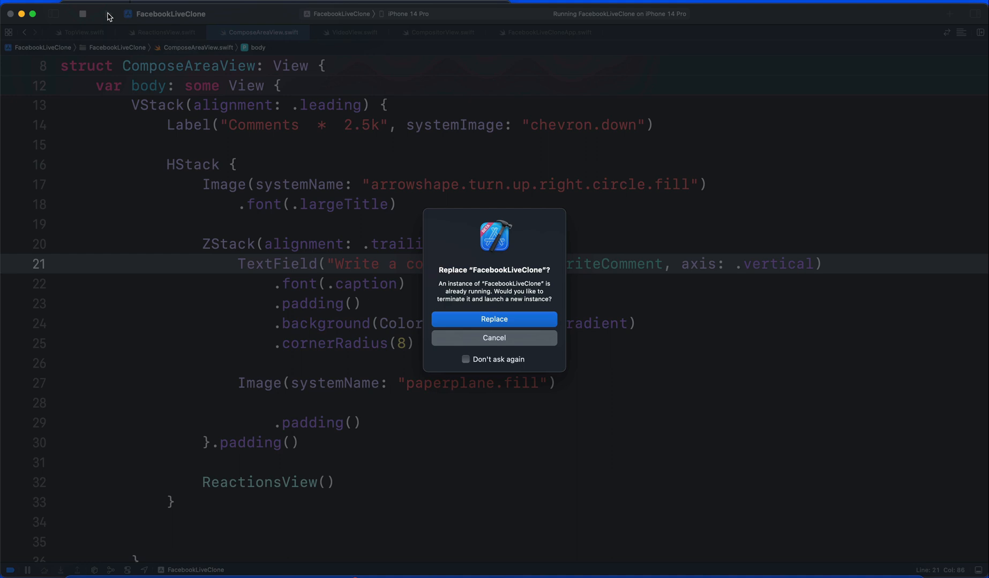
pyautogui.click(494, 319)
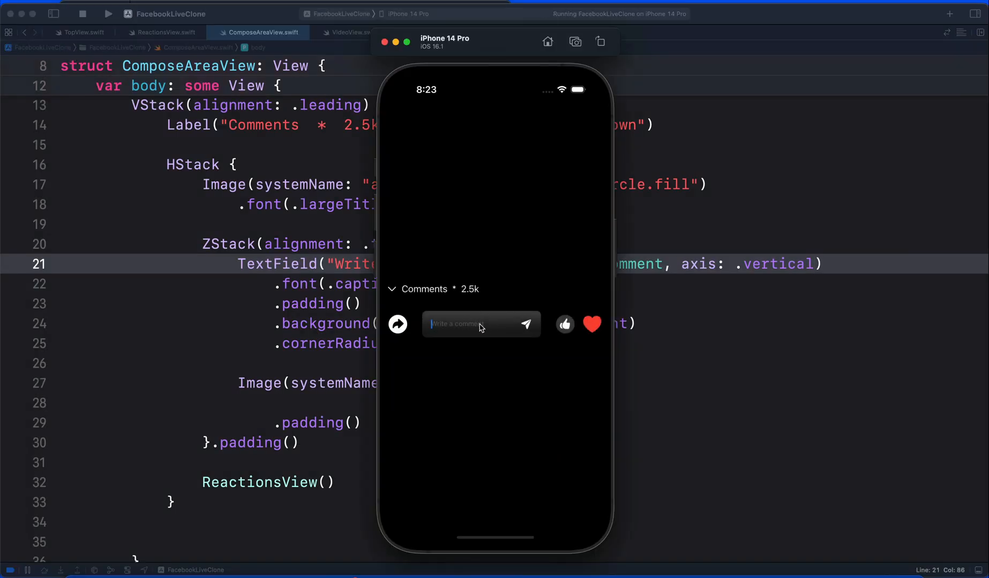
pyautogui.write('Show. Fdslfh dfshds')
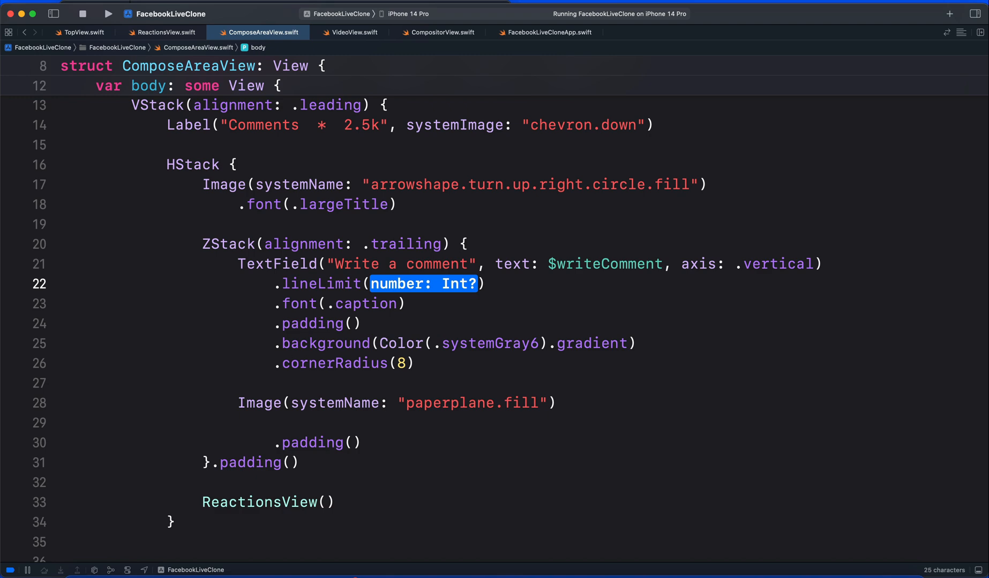
# Set .lineLimit(4), run the app and enter a long comment to see it wrap to four lines.
pyautogui.write('4')
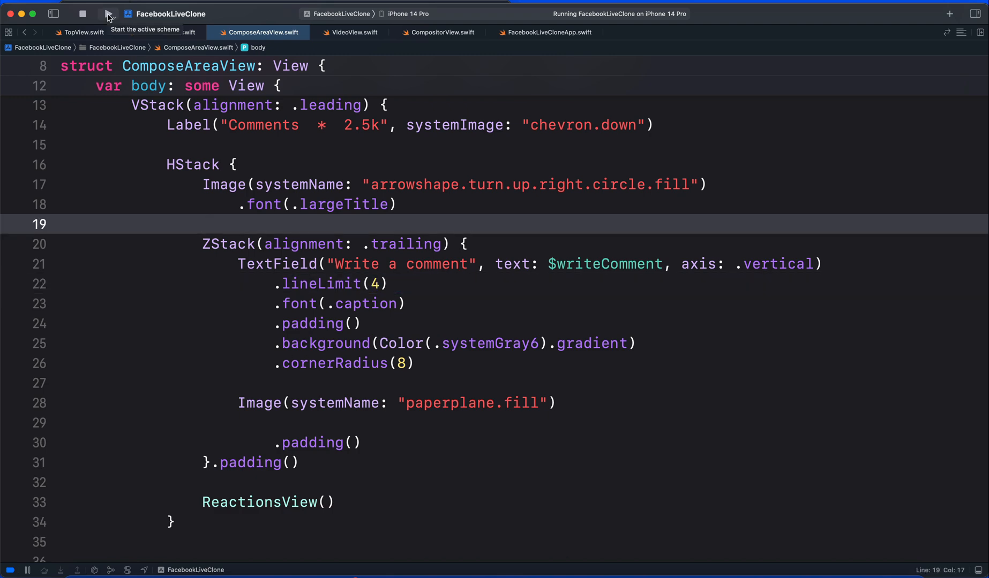
pyautogui.click(107, 14)
pyautogui.write('Dfjgds DDR dsof hissi gd sai fodsf dsof ds ofods fo do Fors fdos ds DDR dsof dsof')
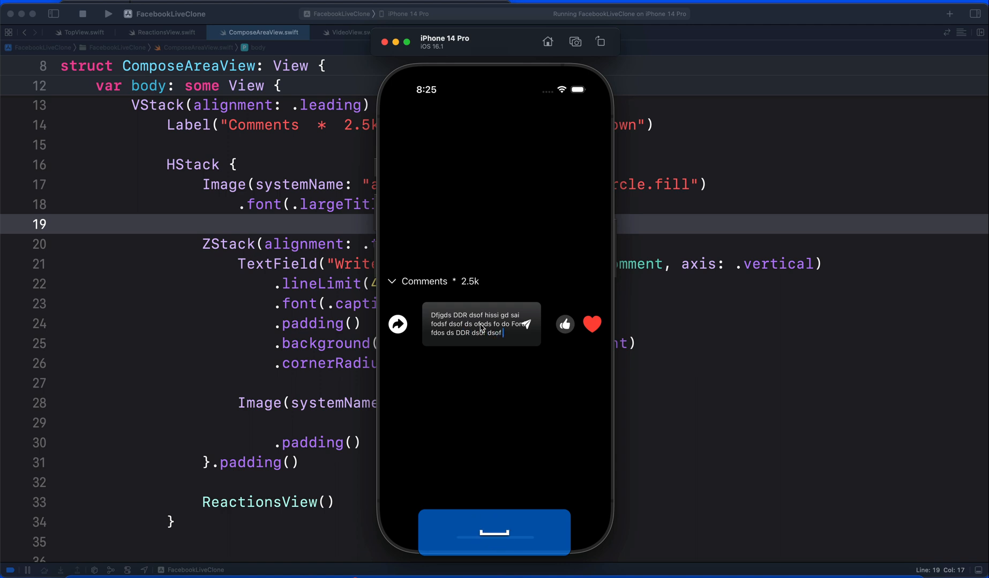
pyautogui.write('df')
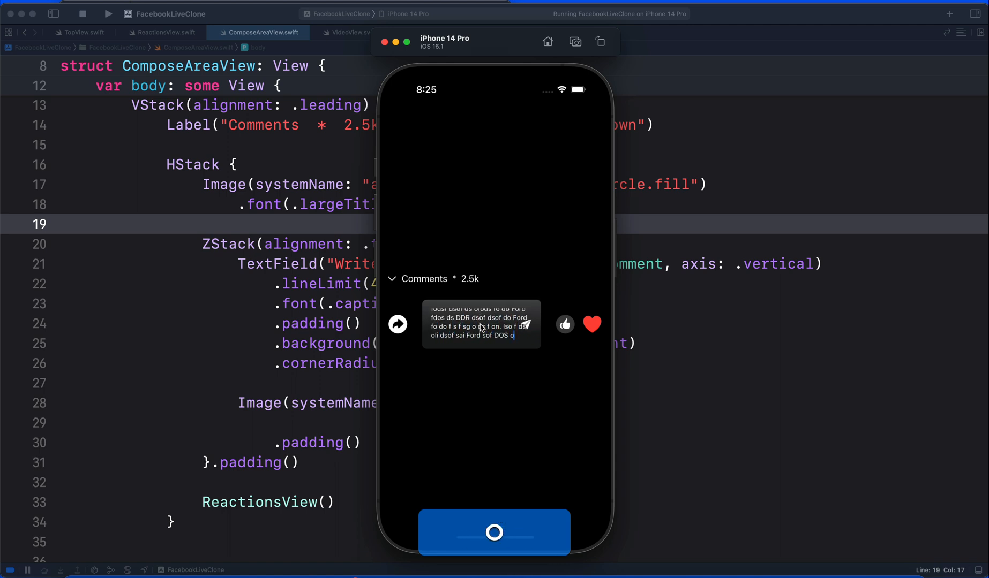
pyautogui.write('sdo')
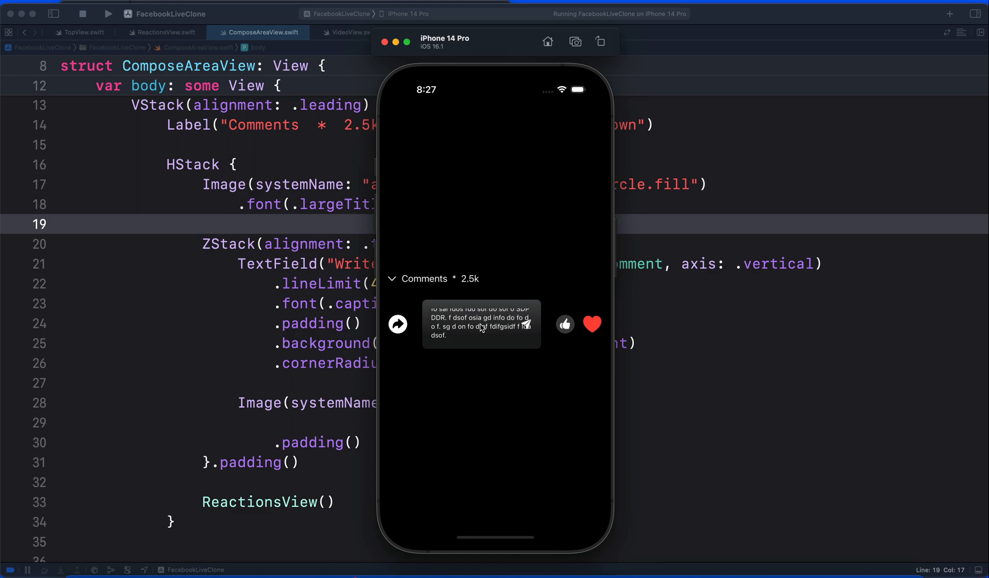
pyautogui.click(82, 14)
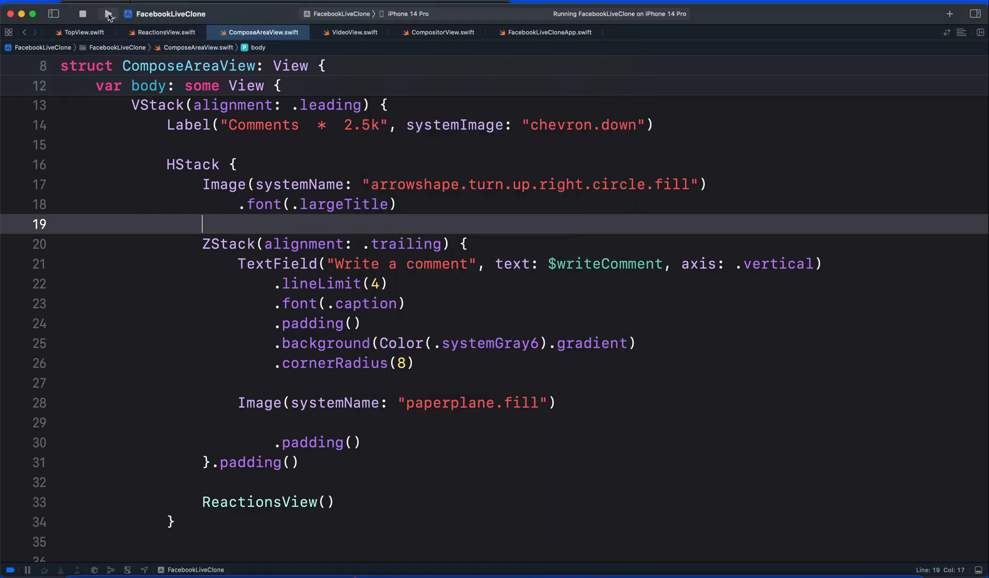
# Run the app, try the comment field, then add reservesSpace: true to the lineLimit modifier.
pyautogui.click(107, 13)
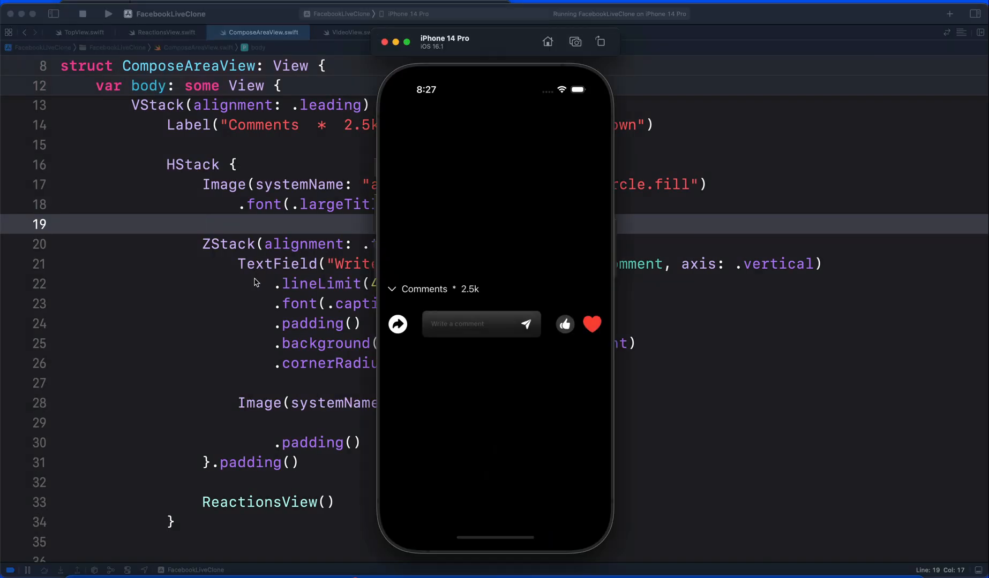
pyautogui.click(471, 324)
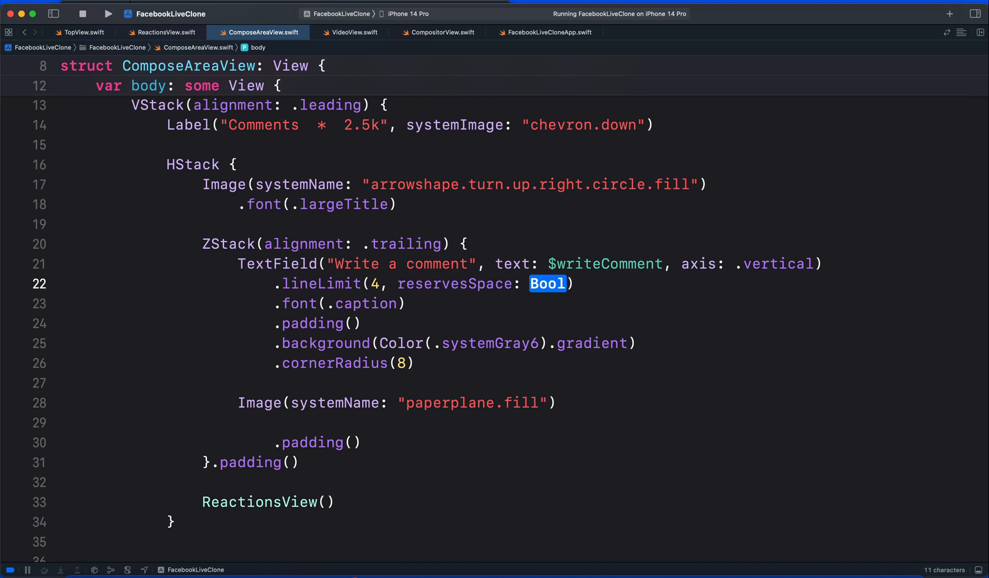
pyautogui.write('true')
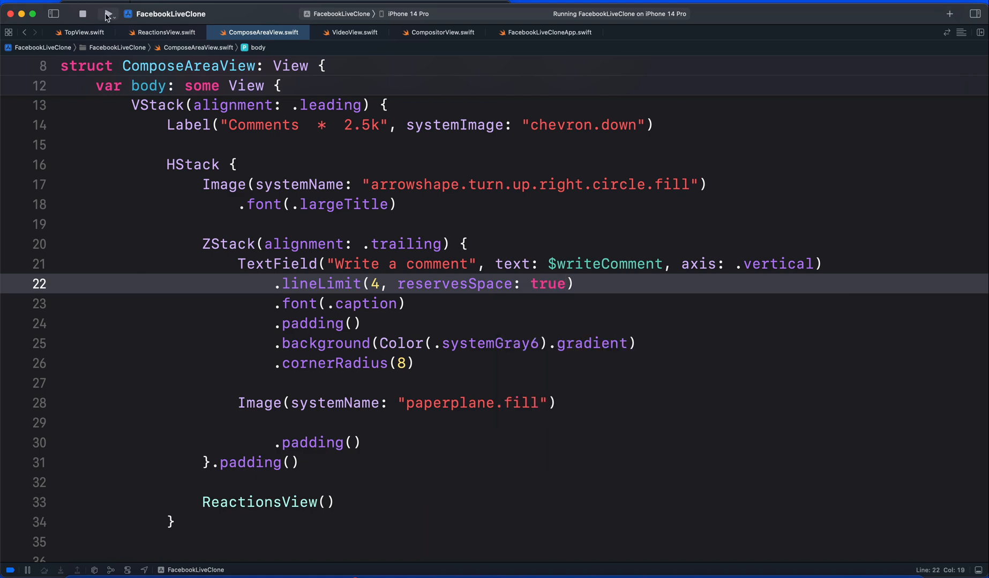
# Run again and enter long gibberish text to check the field reserves four lines.
pyautogui.click(107, 13)
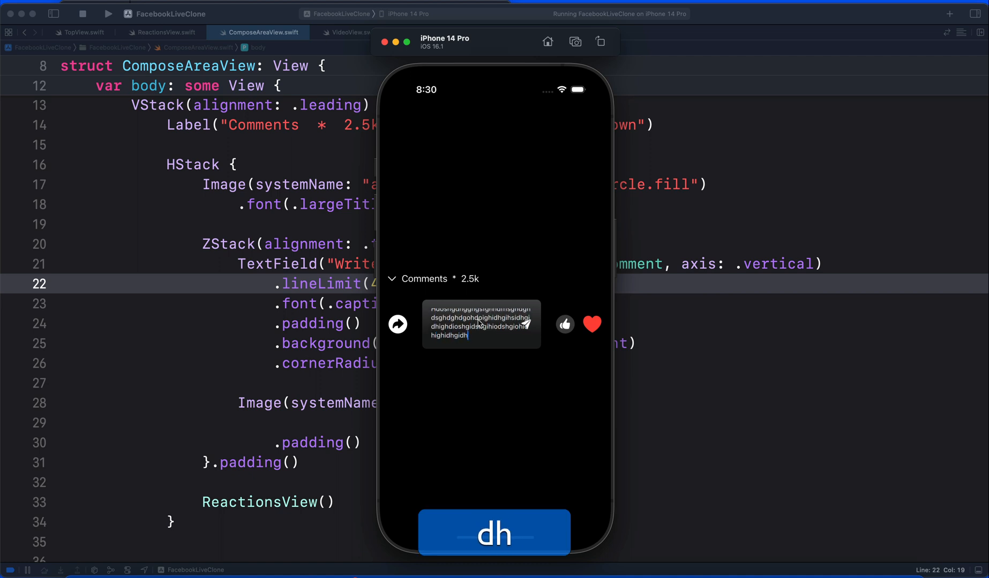
pyautogui.write('idhgidgiohdighidh')
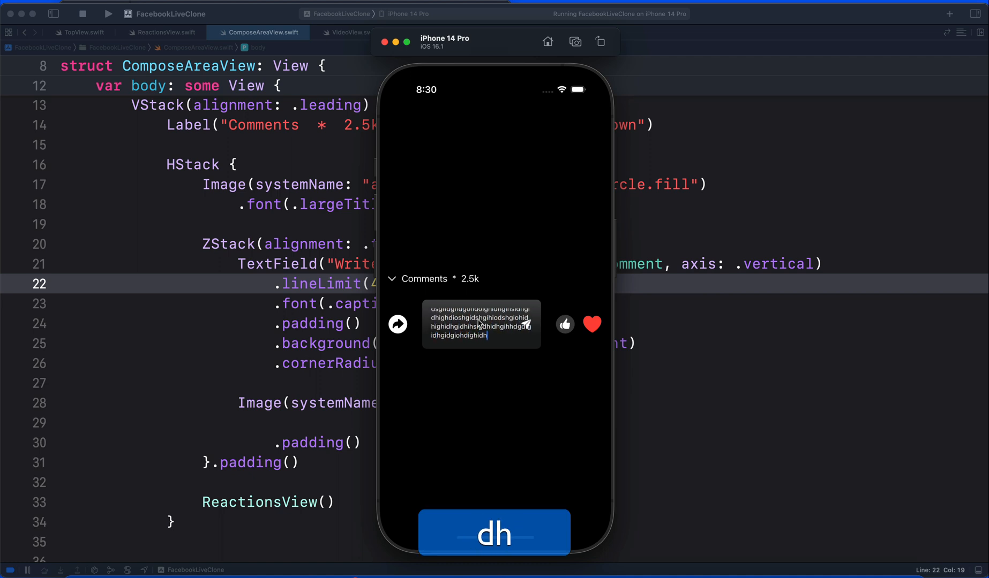
pyautogui.write('ghidhghdihgidhgdhighihgiohdig')
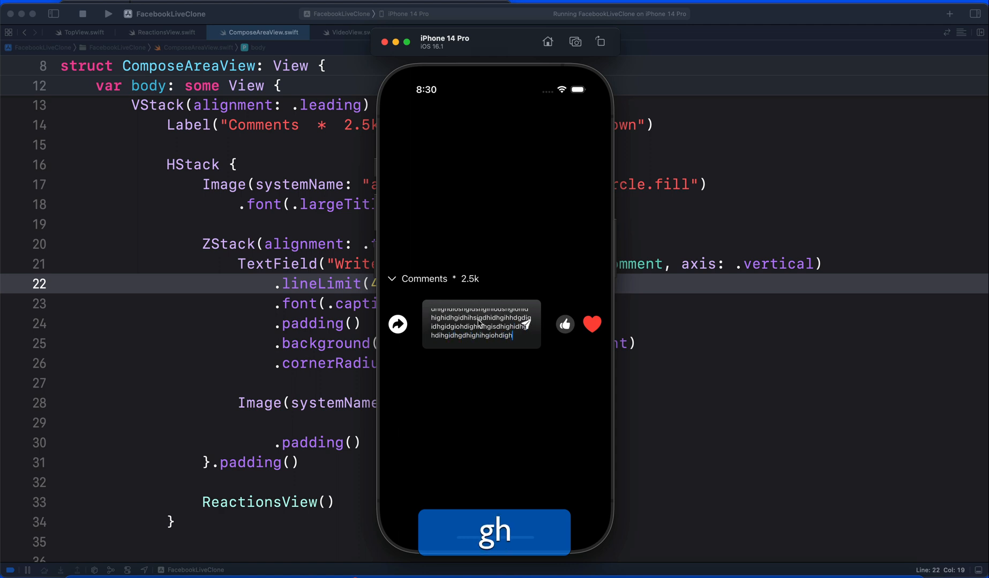
pyautogui.write('h')
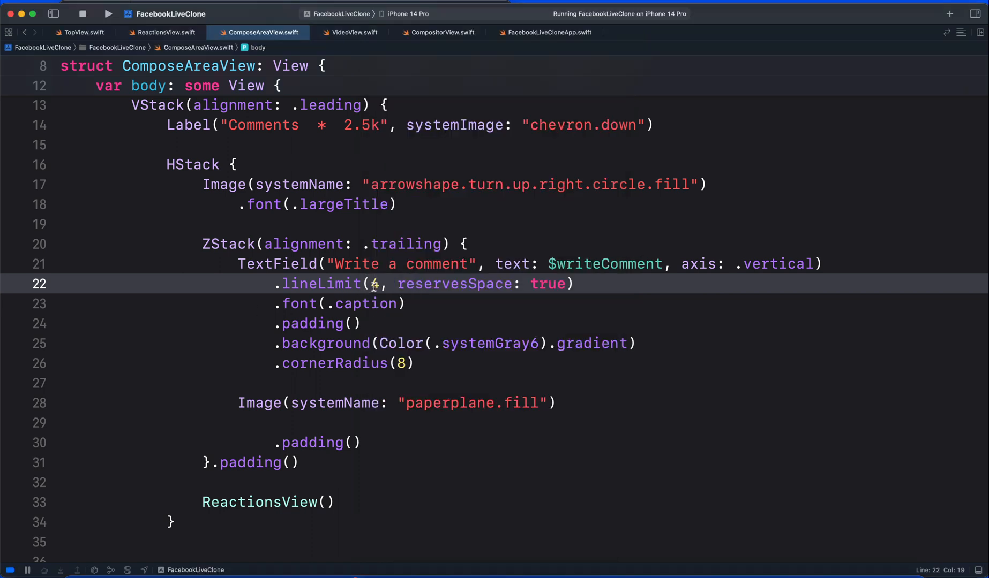
# Replace the lineLimit arguments with the range 3...6 and run the app in the simulator.
pyautogui.doubleClick(372, 284)
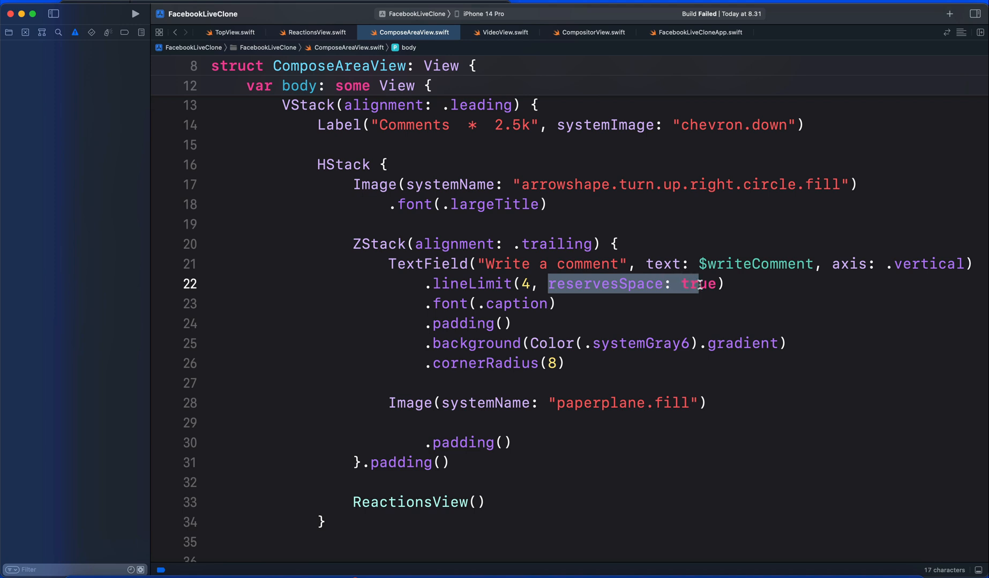
pyautogui.press('backspace')
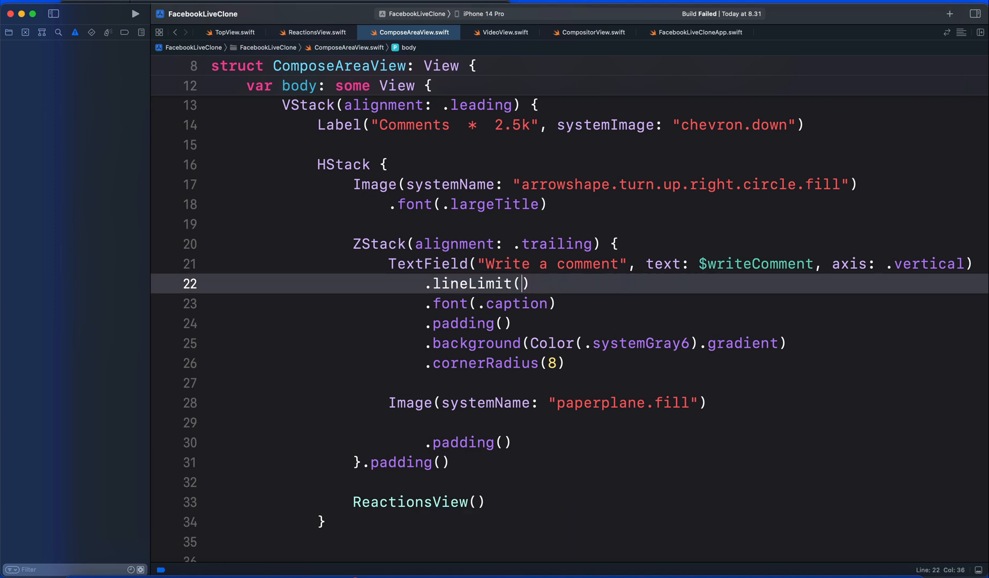
pyautogui.write('3')
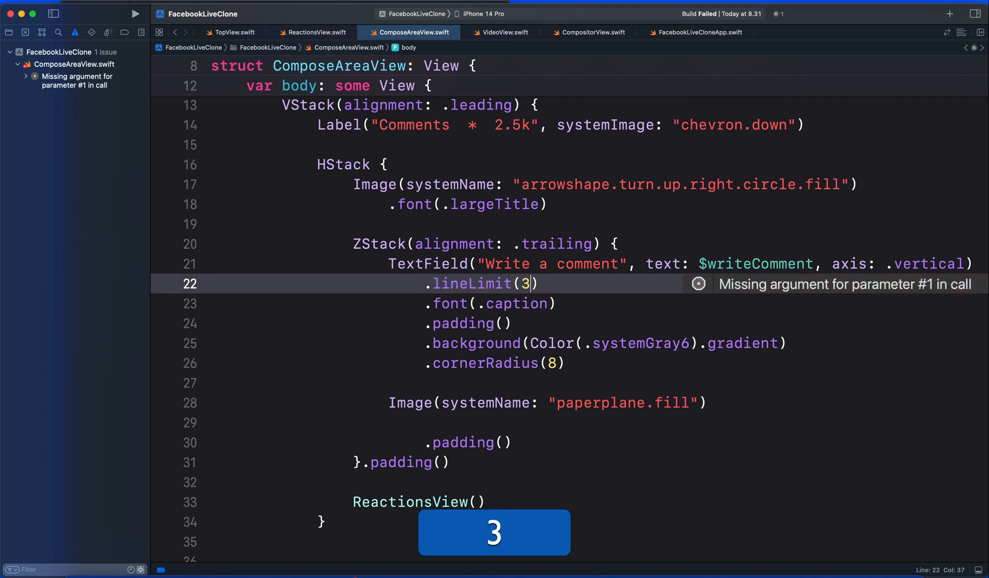
pyautogui.write('...6')
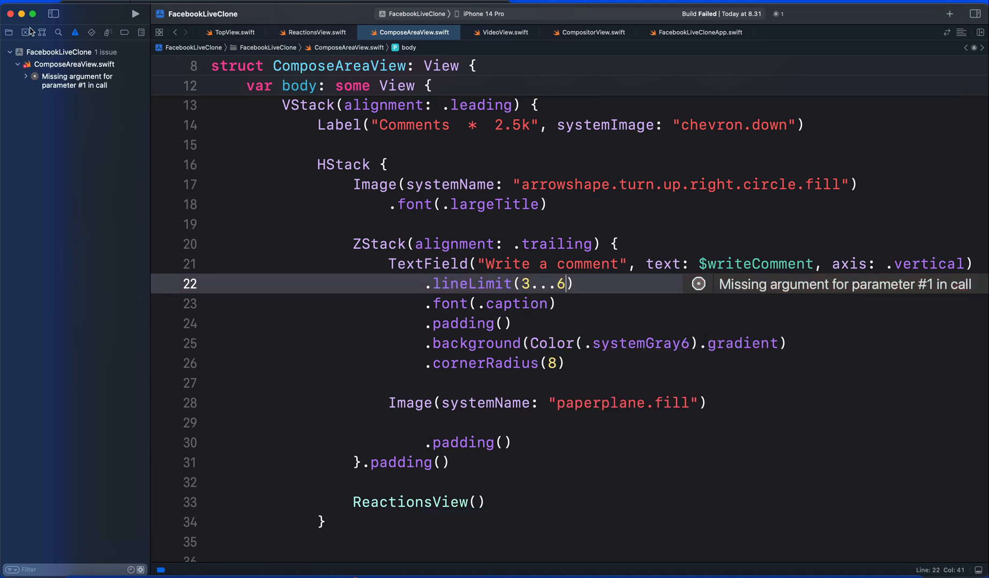
pyautogui.click(135, 13)
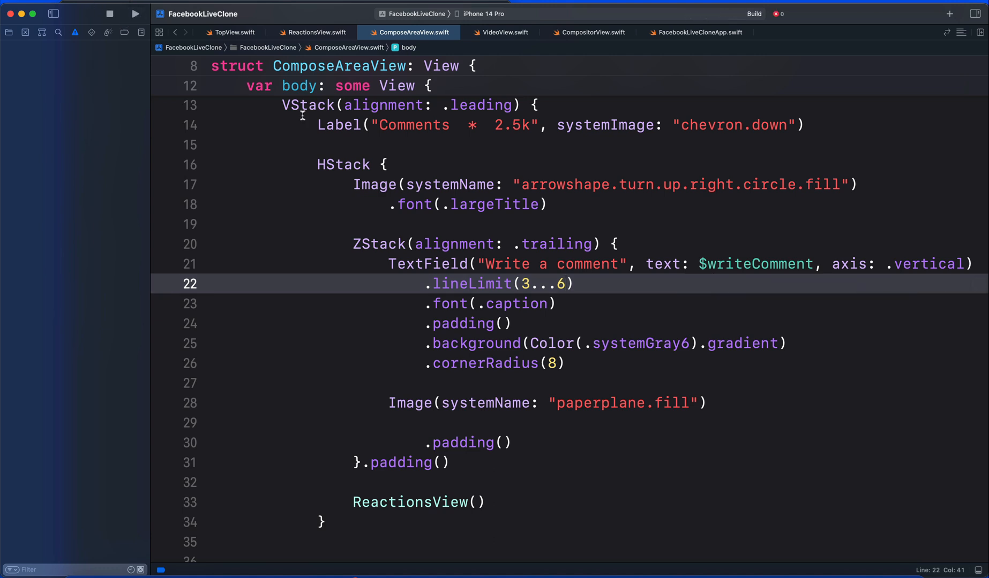
pyautogui.click(135, 13)
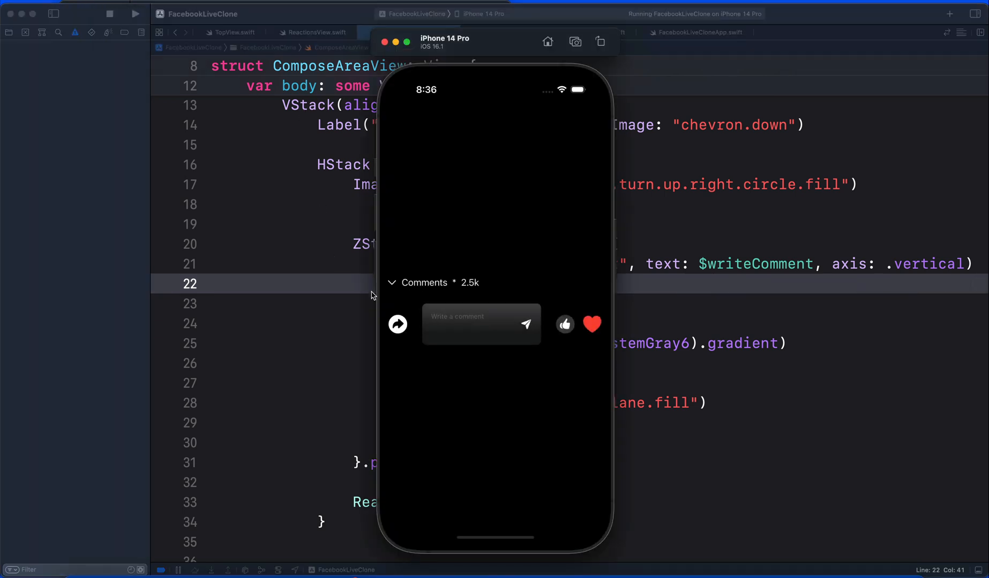